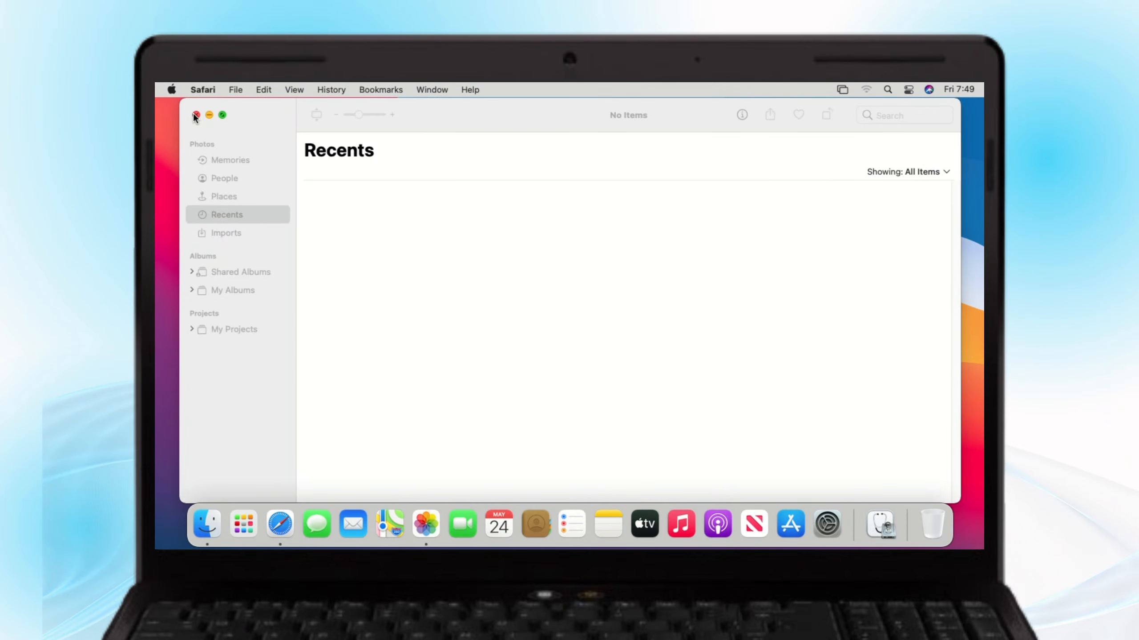
- Close the empty Photos window and bring up a Finder window from the Dock
{"action": "left_click", "coordinate": [195, 115]}
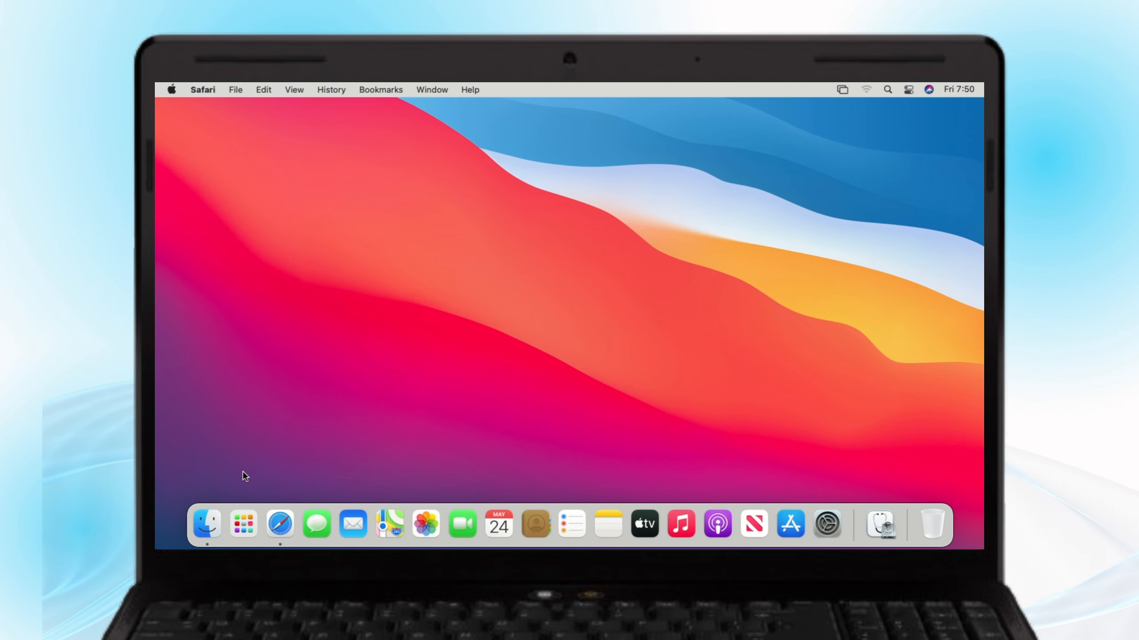
{"action": "left_click", "coordinate": [206, 523]}
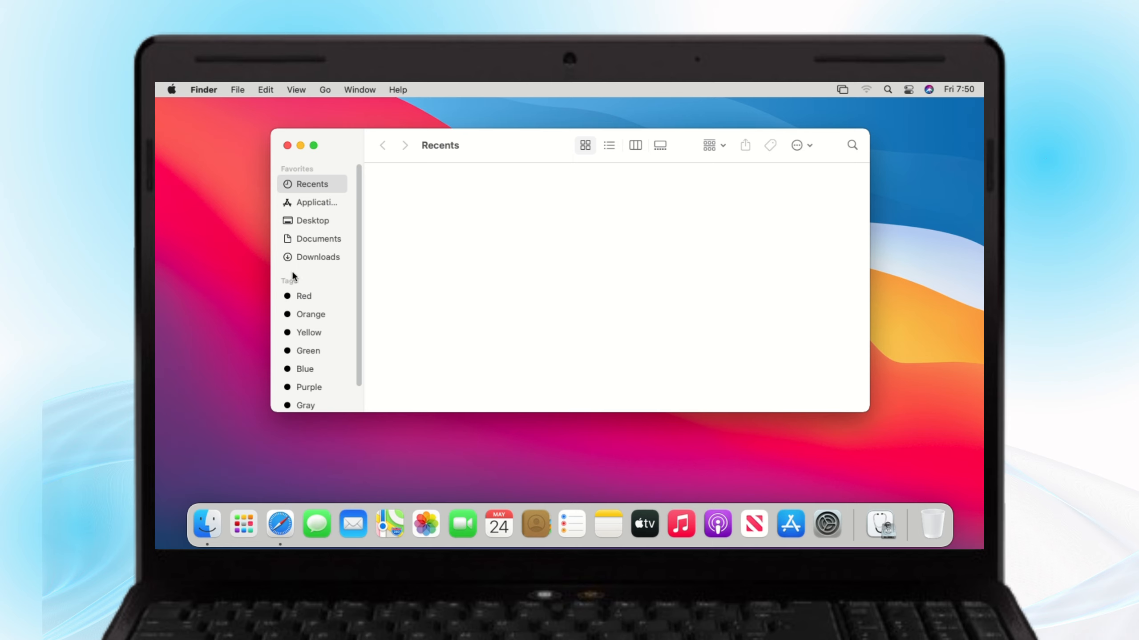
- Jump to the Library/Caches path and delete all the cached items in it
{"action": "left_click", "coordinate": [287, 145]}
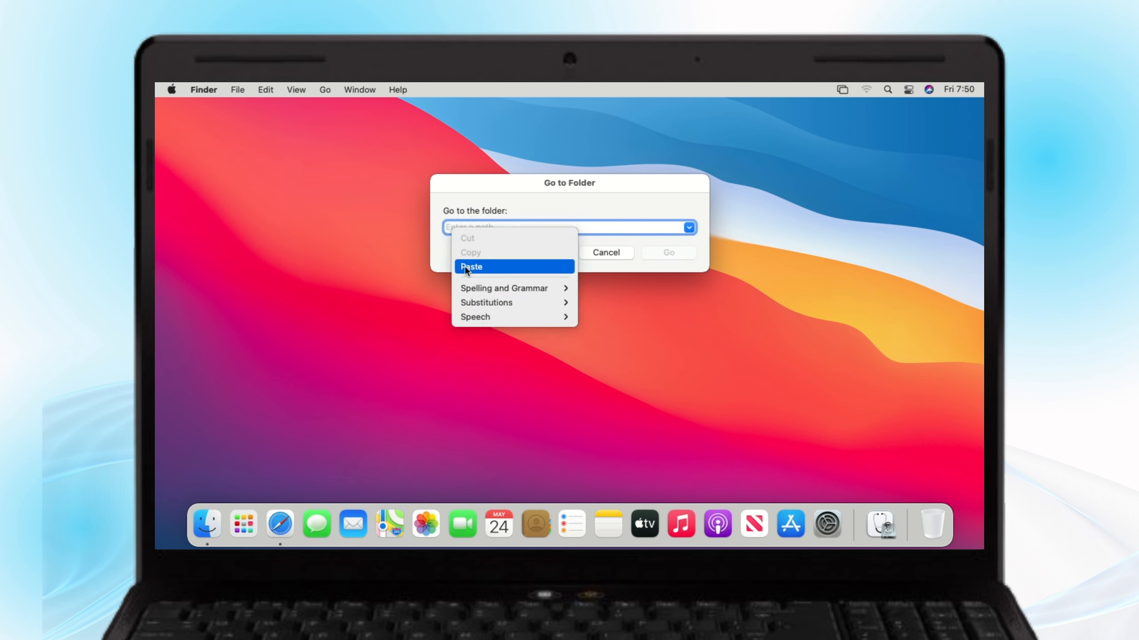
{"action": "left_click", "coordinate": [472, 266]}
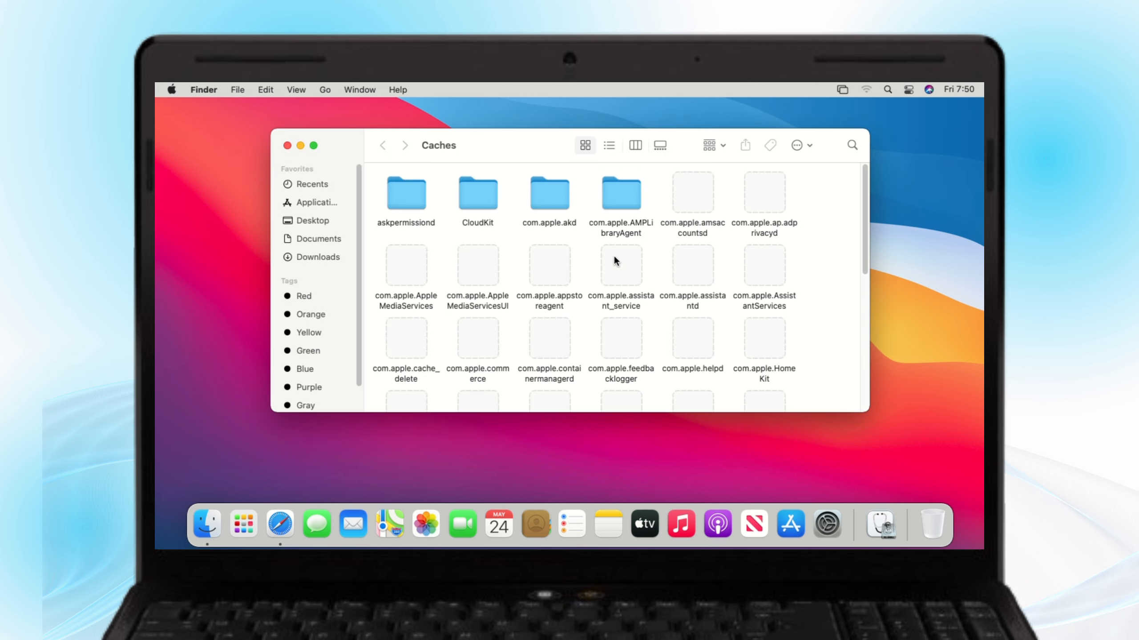
{"action": "scroll", "scroll_direction": "down", "scroll_amount": 3}
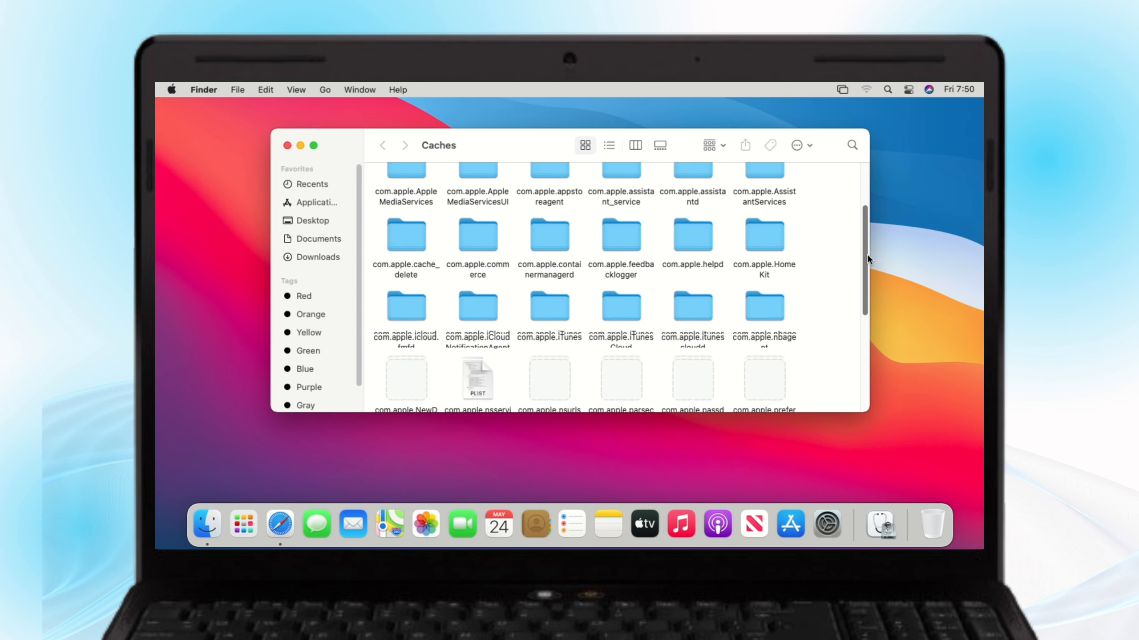
{"action": "scroll", "scroll_direction": "down", "scroll_amount": 3}
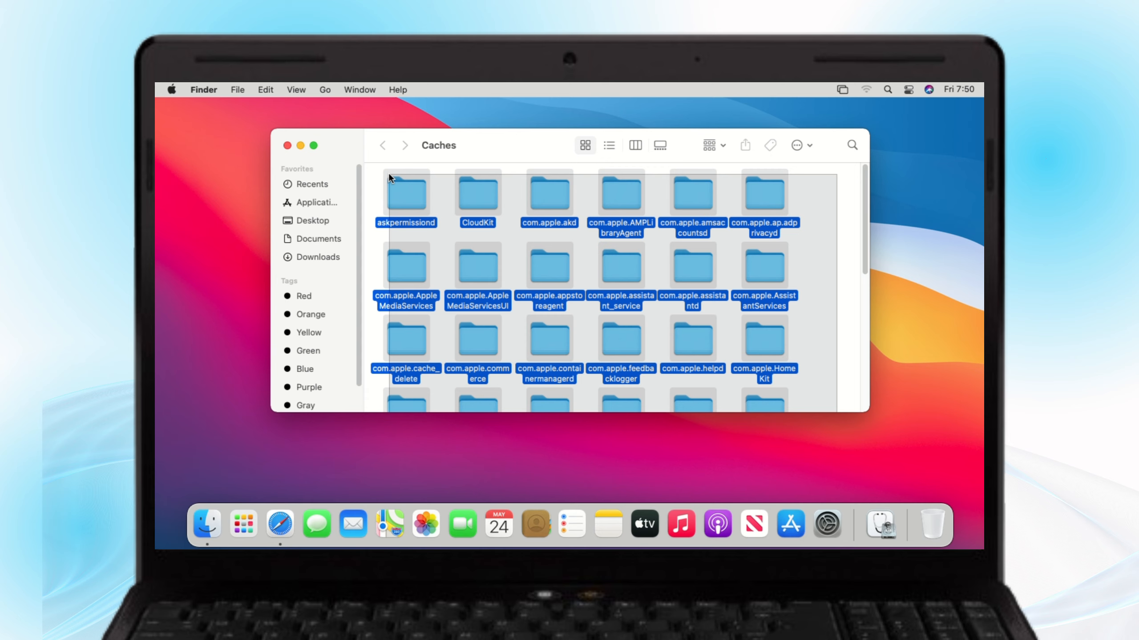
{"action": "key", "text": "delete"}
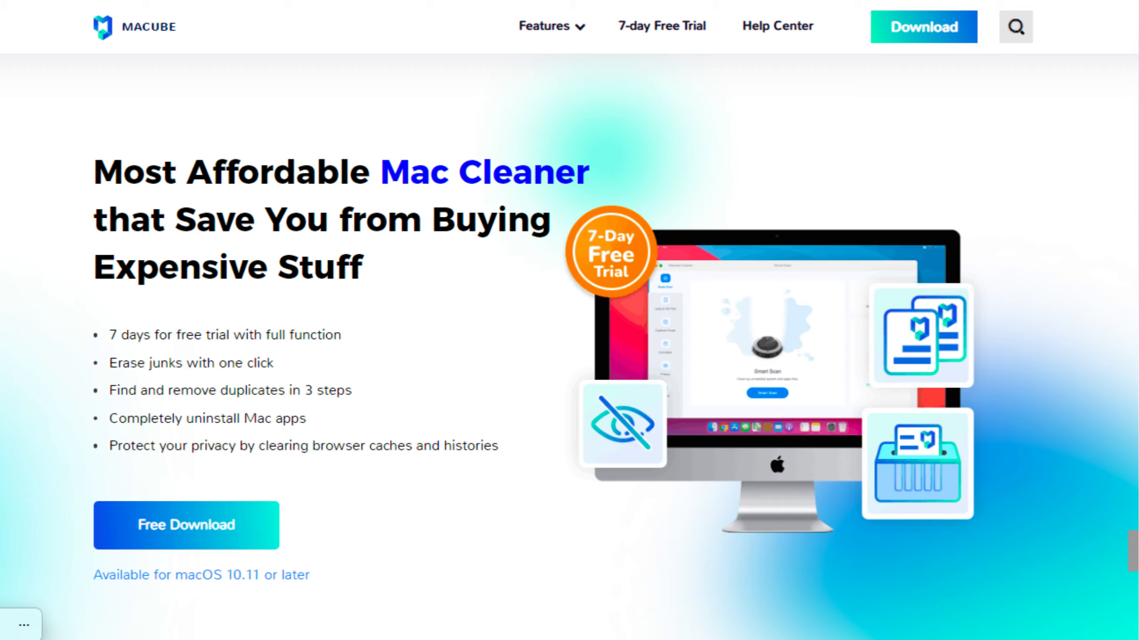
- Get the free Macube Cleaner download and launch it on its Smart Scan page
{"action": "scroll", "scroll_direction": "down", "scroll_amount": 3}
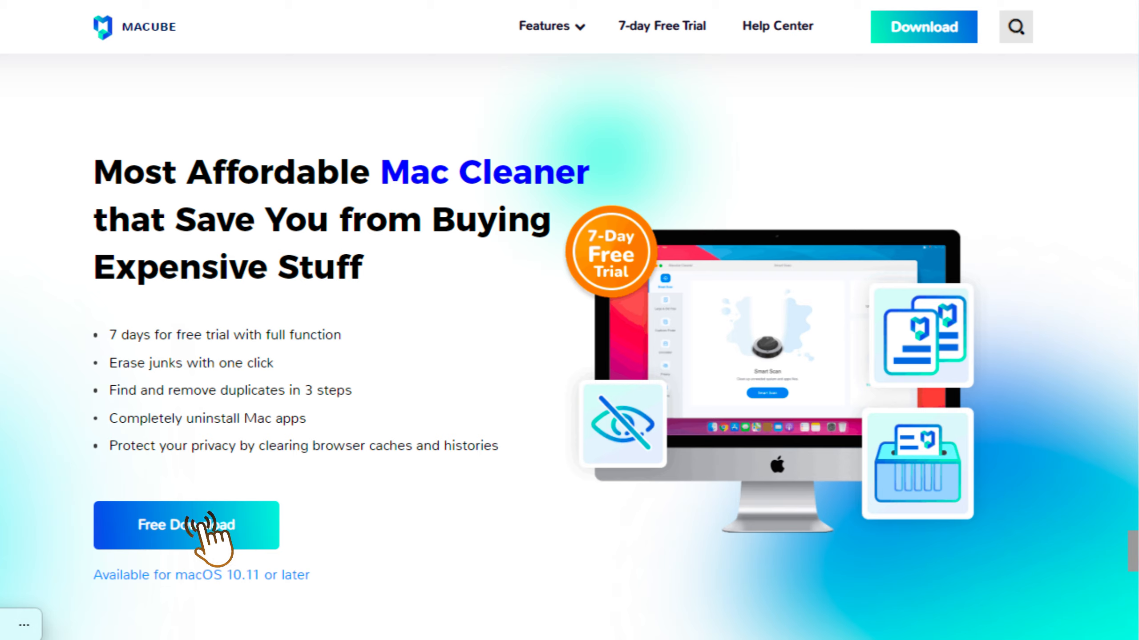
{"action": "left_click", "coordinate": [186, 526]}
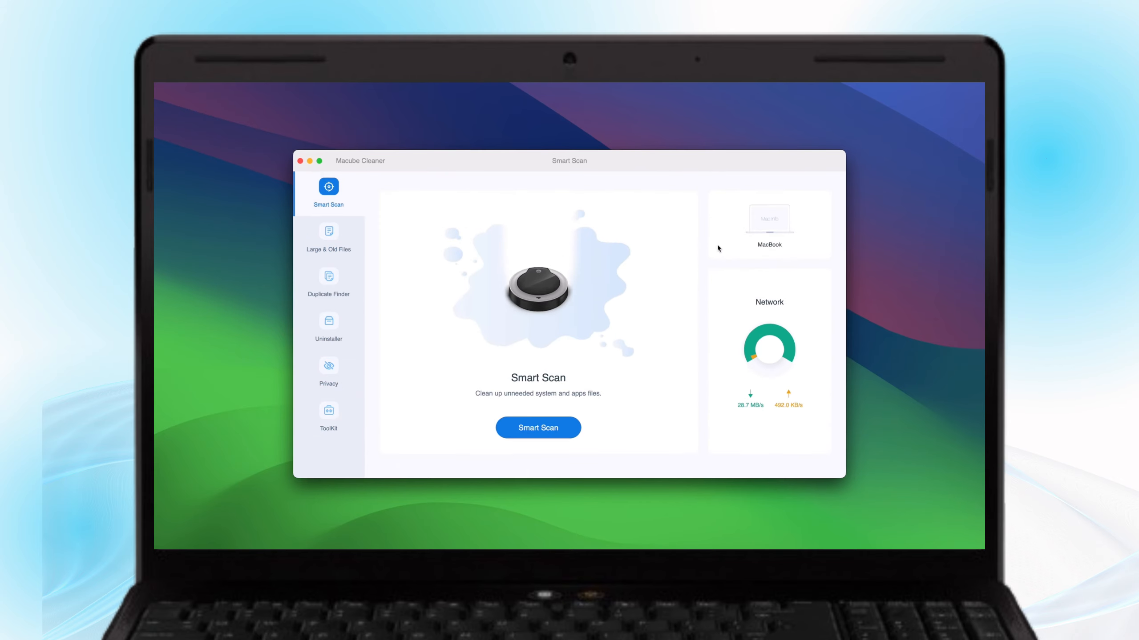
- Run Smart Scan, include the Trash category, and clean the found caches, logs and Trash files
{"action": "left_click", "coordinate": [537, 428]}
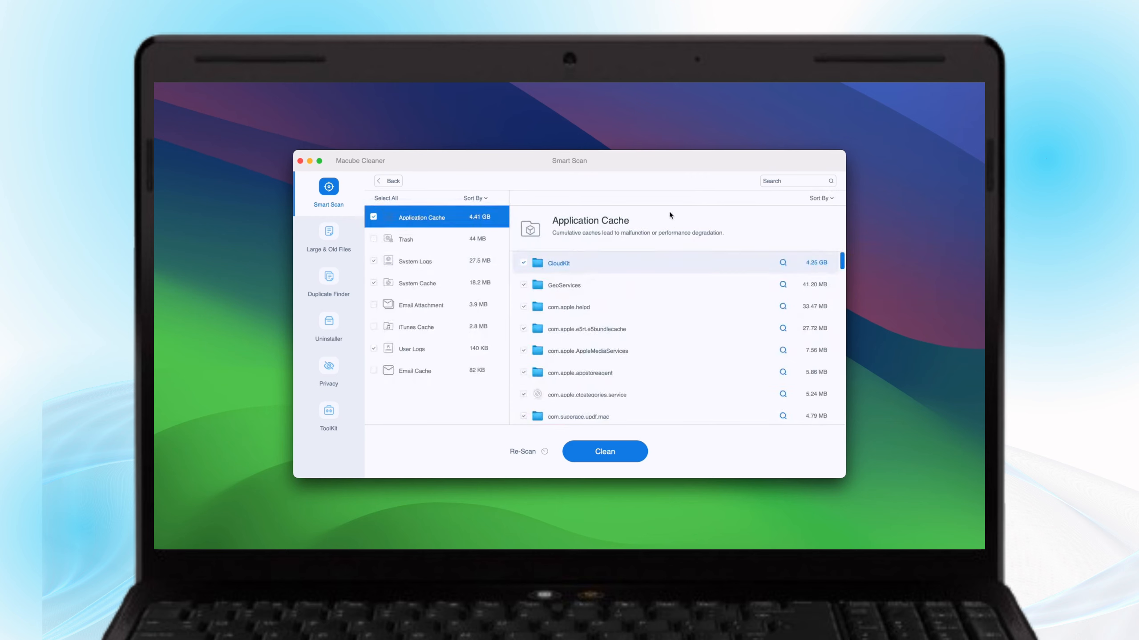
{"action": "mouse_move", "coordinate": [584, 268]}
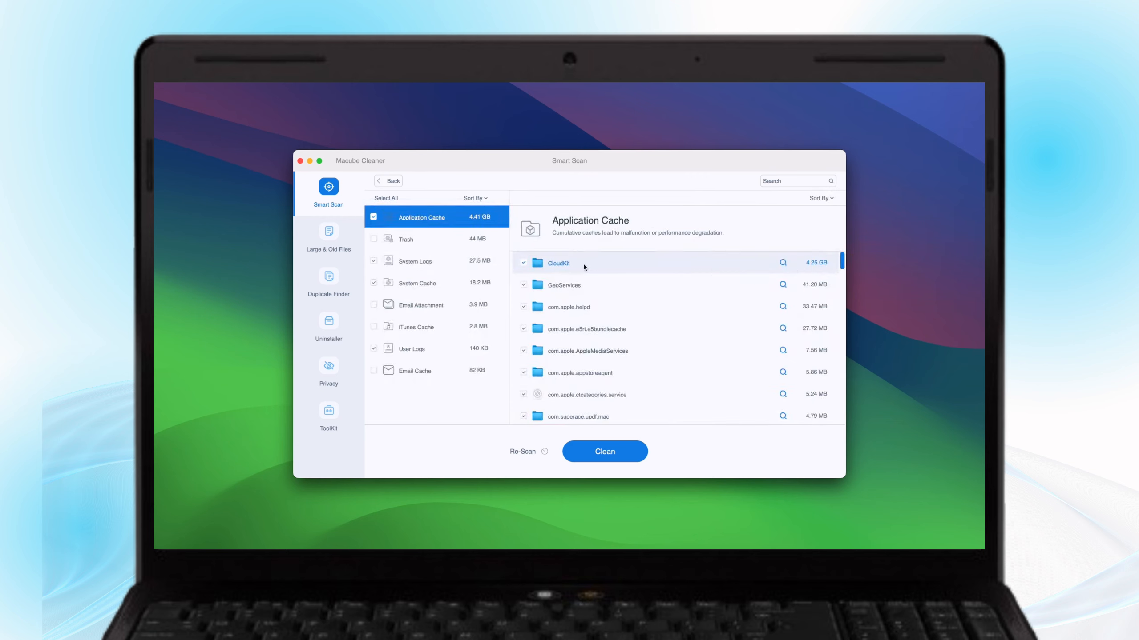
{"action": "scroll", "scroll_direction": "down", "scroll_amount": 3}
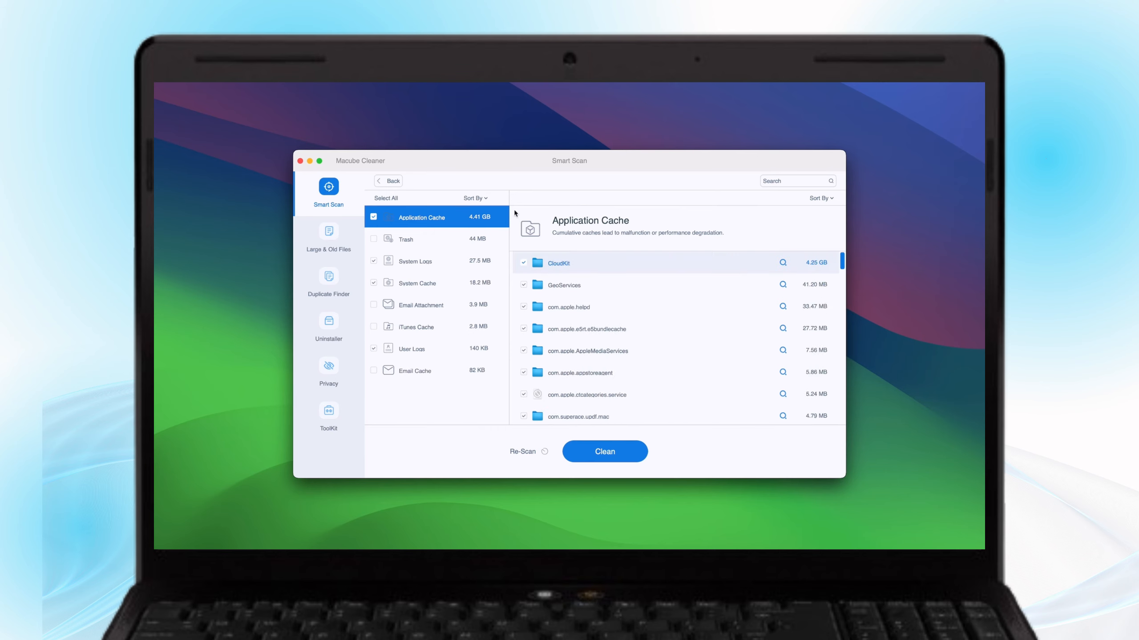
{"action": "left_click", "coordinate": [421, 239]}
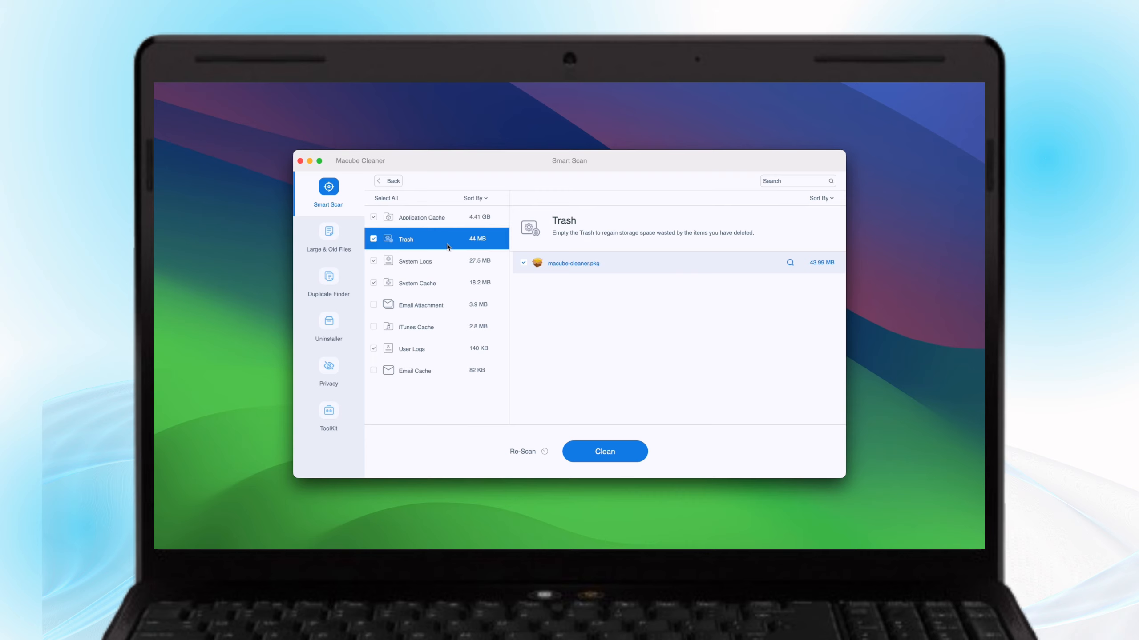
{"action": "left_click", "coordinate": [604, 451]}
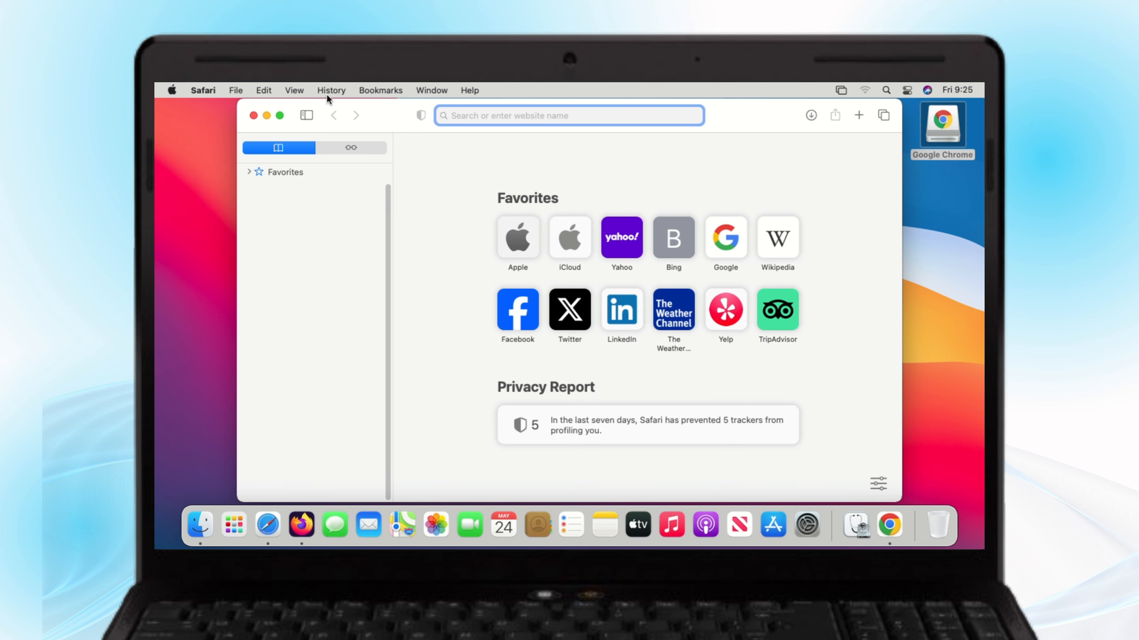
- Clear Safari's browsing history for the last hour via History > Clear History
{"action": "left_click", "coordinate": [330, 89]}
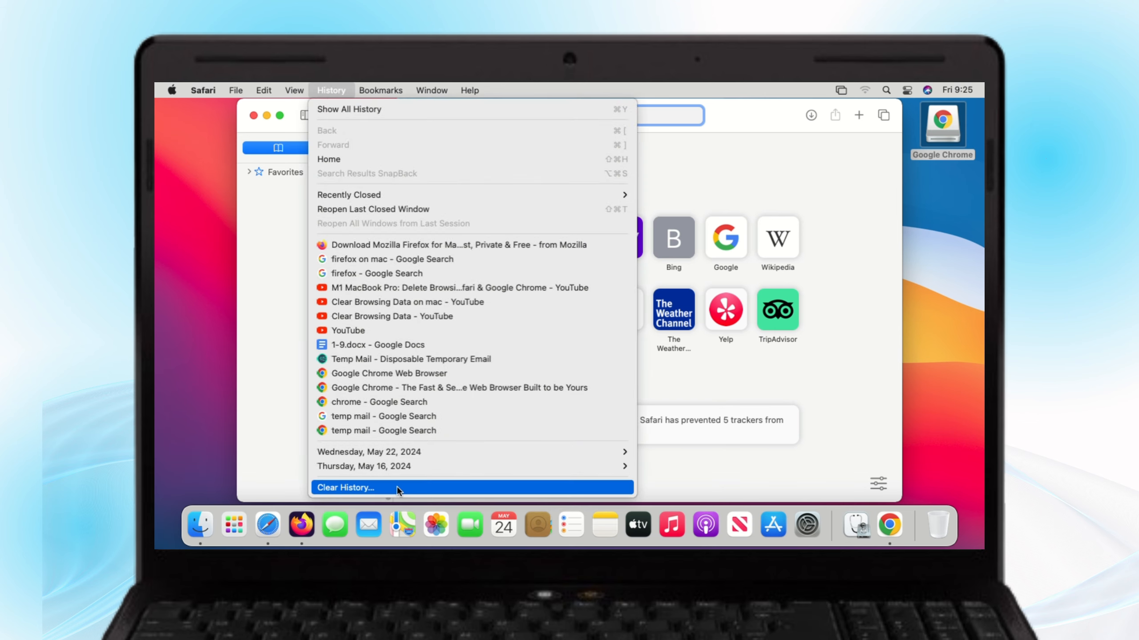
{"action": "left_click", "coordinate": [347, 488]}
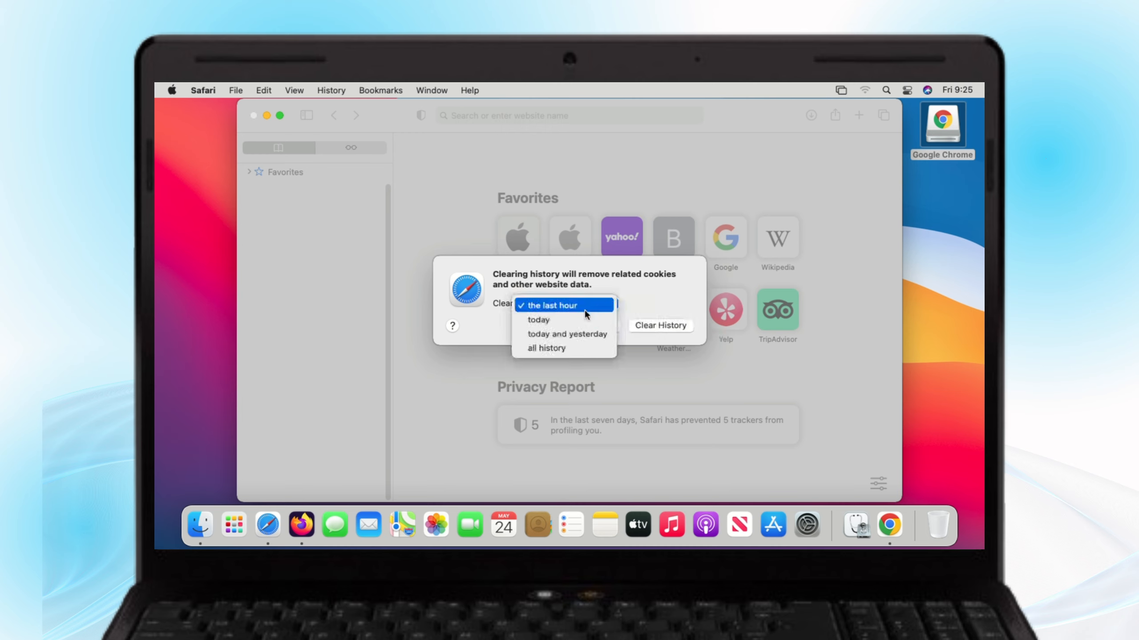
{"action": "left_click", "coordinate": [563, 304]}
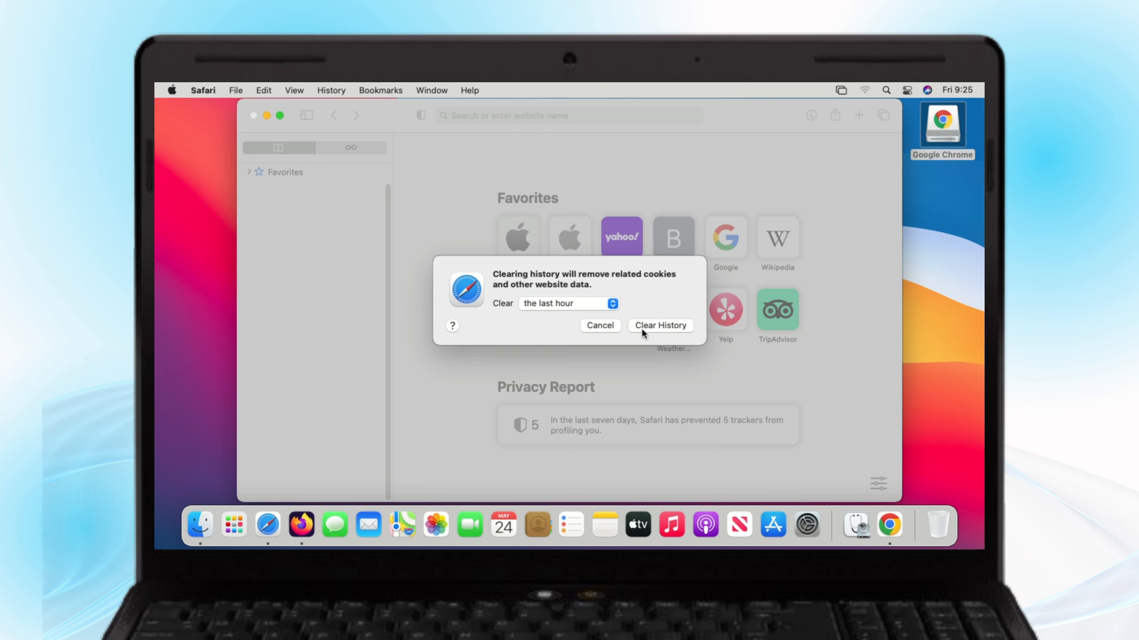
{"action": "left_click", "coordinate": [659, 325]}
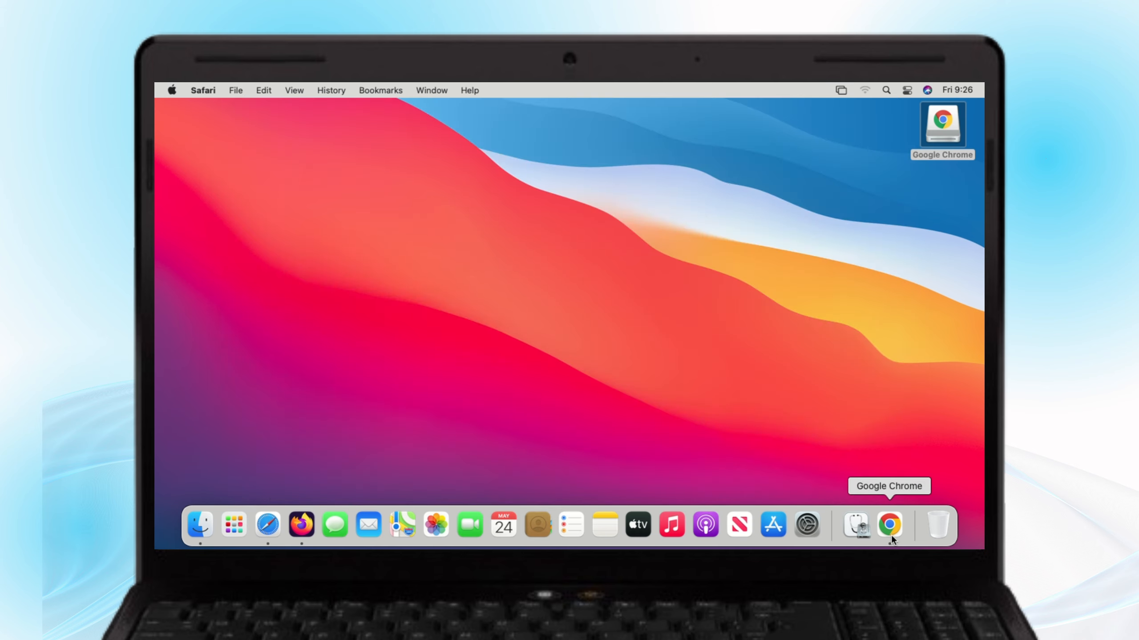
- Launch Chrome and clear the last hour of history, cookies and cached files, then switch to Firefox
{"action": "left_click", "coordinate": [889, 525]}
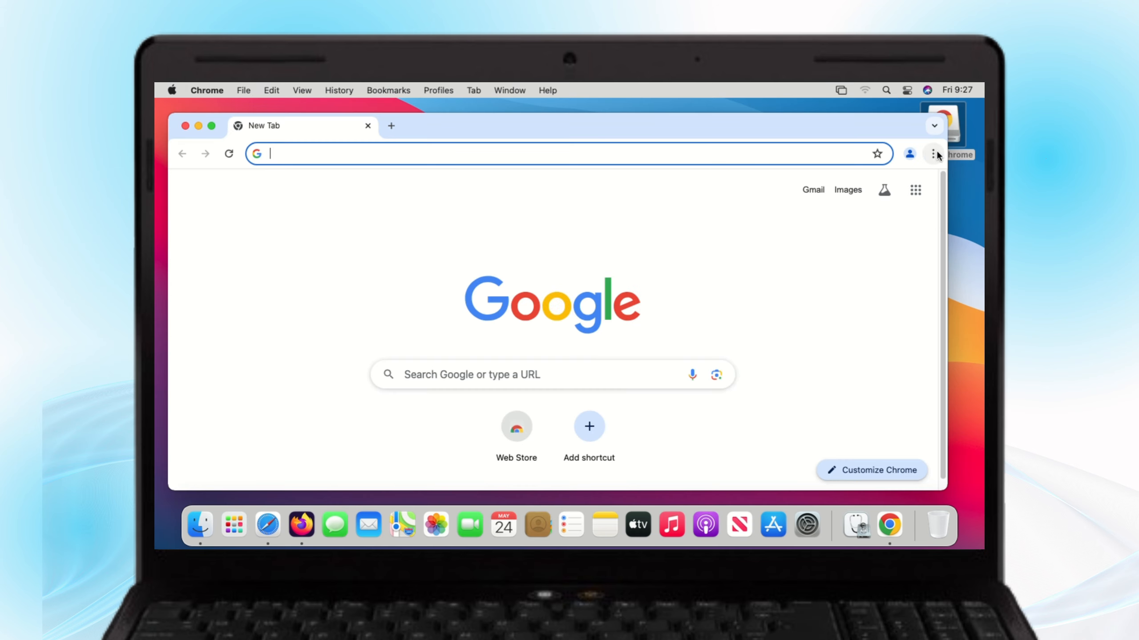
{"action": "left_click", "coordinate": [934, 153]}
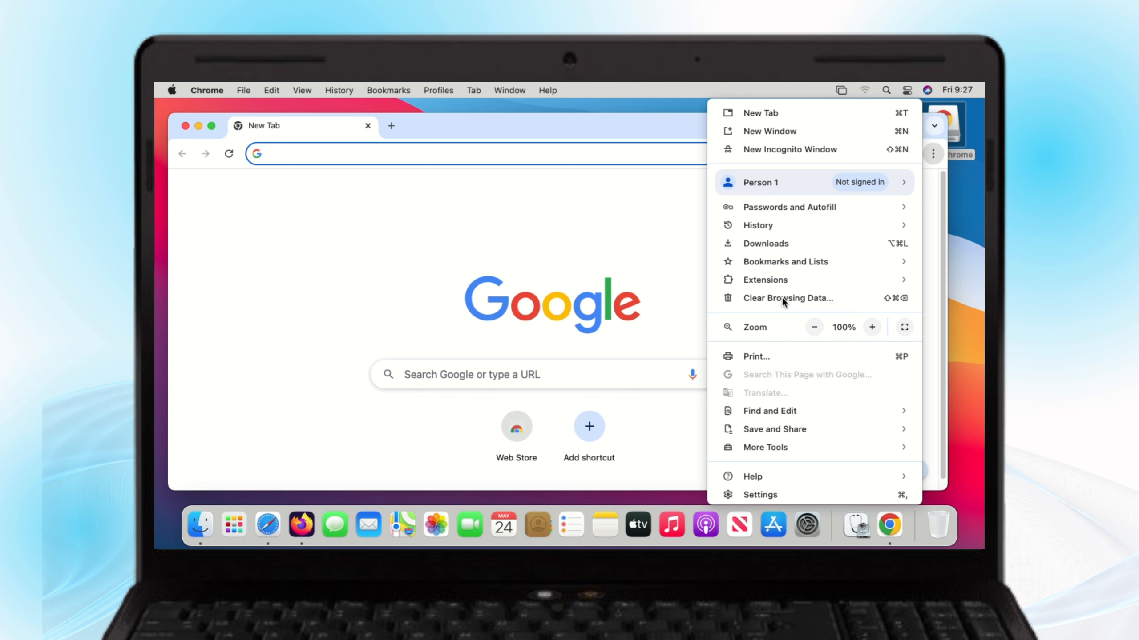
{"action": "left_click", "coordinate": [788, 299]}
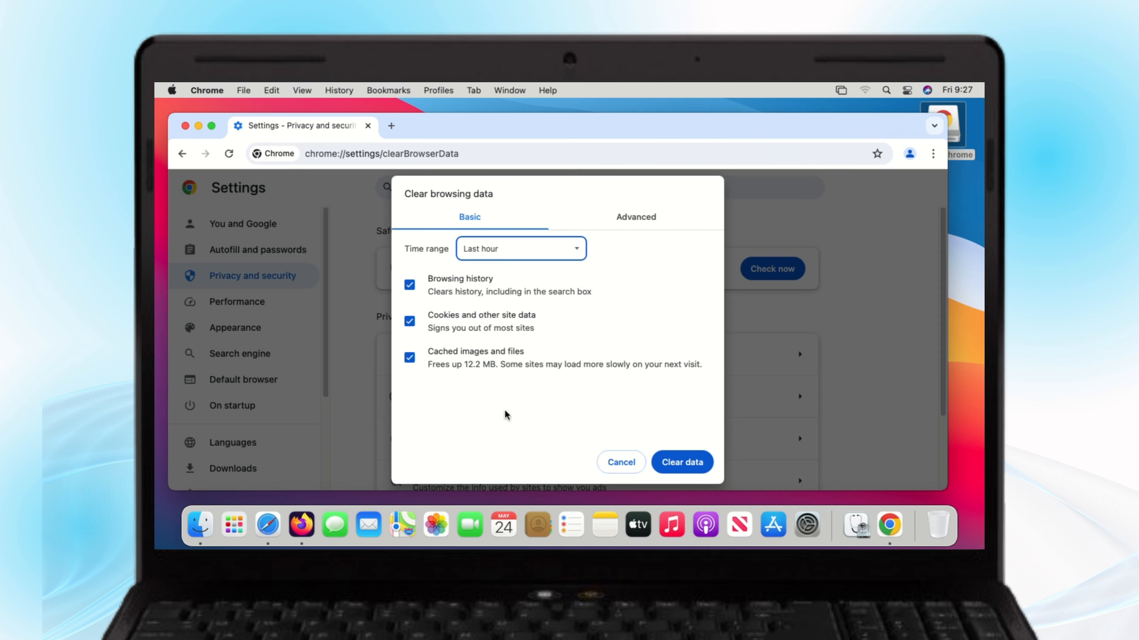
{"action": "left_click", "coordinate": [681, 461]}
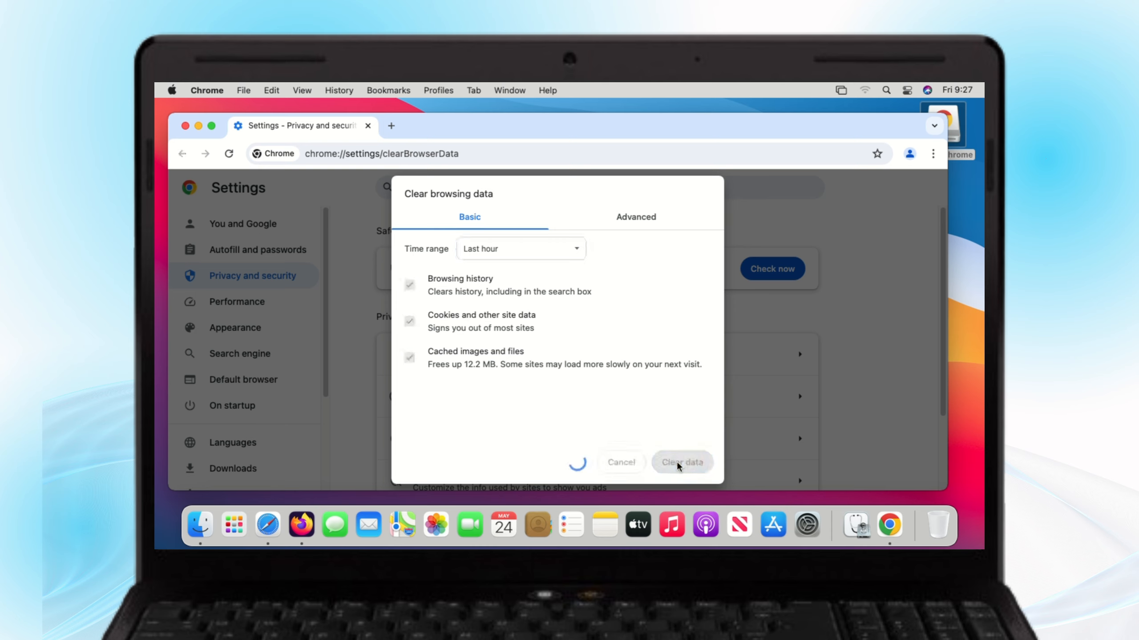
{"action": "left_click", "coordinate": [300, 524]}
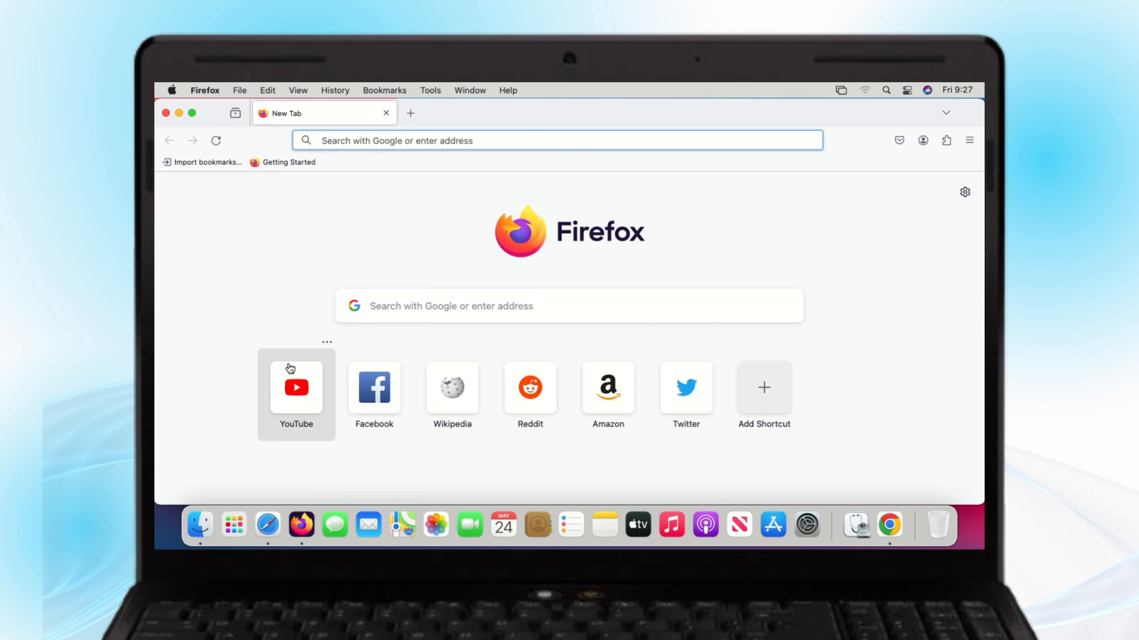
- Choose Clear Recent History from Firefox's History menu
{"action": "left_click", "coordinate": [335, 89]}
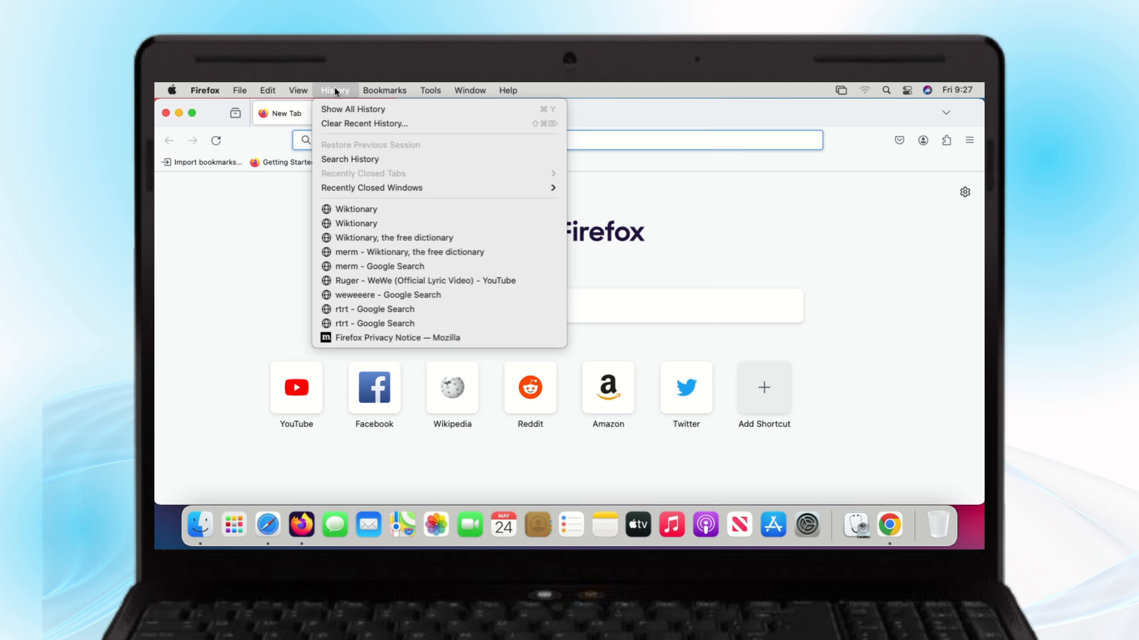
{"action": "mouse_move", "coordinate": [363, 124]}
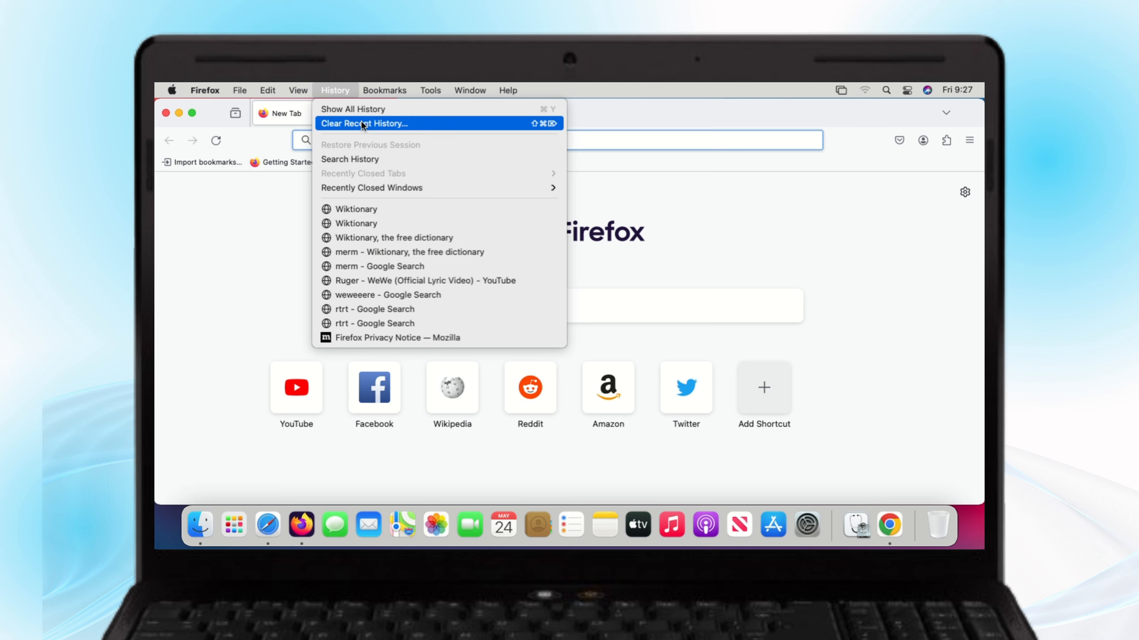
{"action": "left_click", "coordinate": [365, 124]}
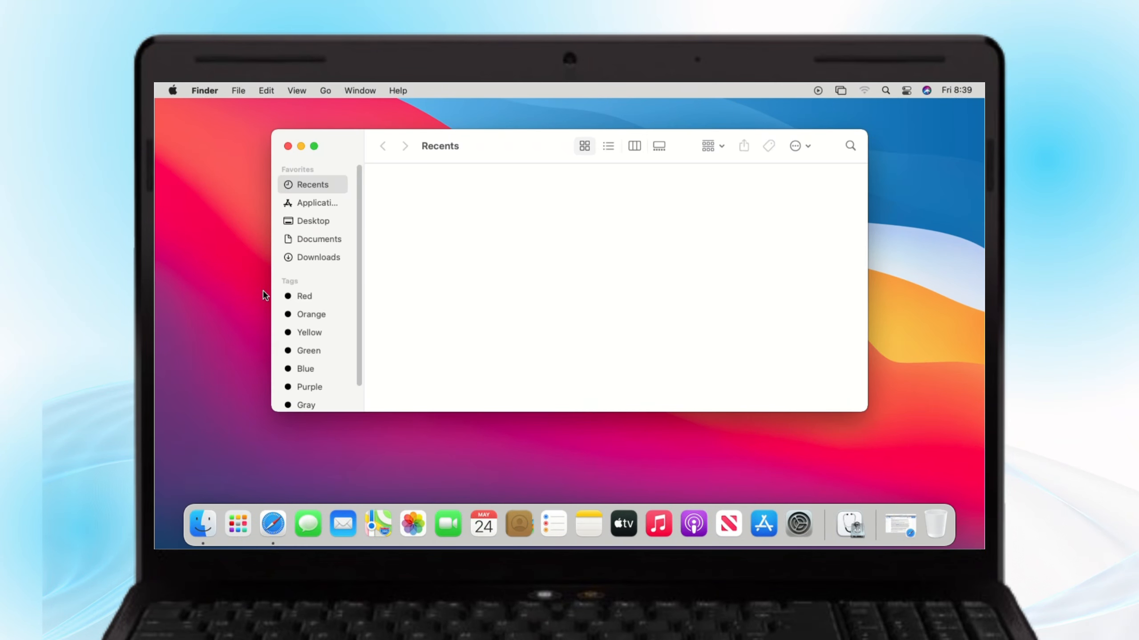
- Navigate Finder to ~/Library/Caches via Go to Folder
{"action": "left_click", "coordinate": [325, 90]}
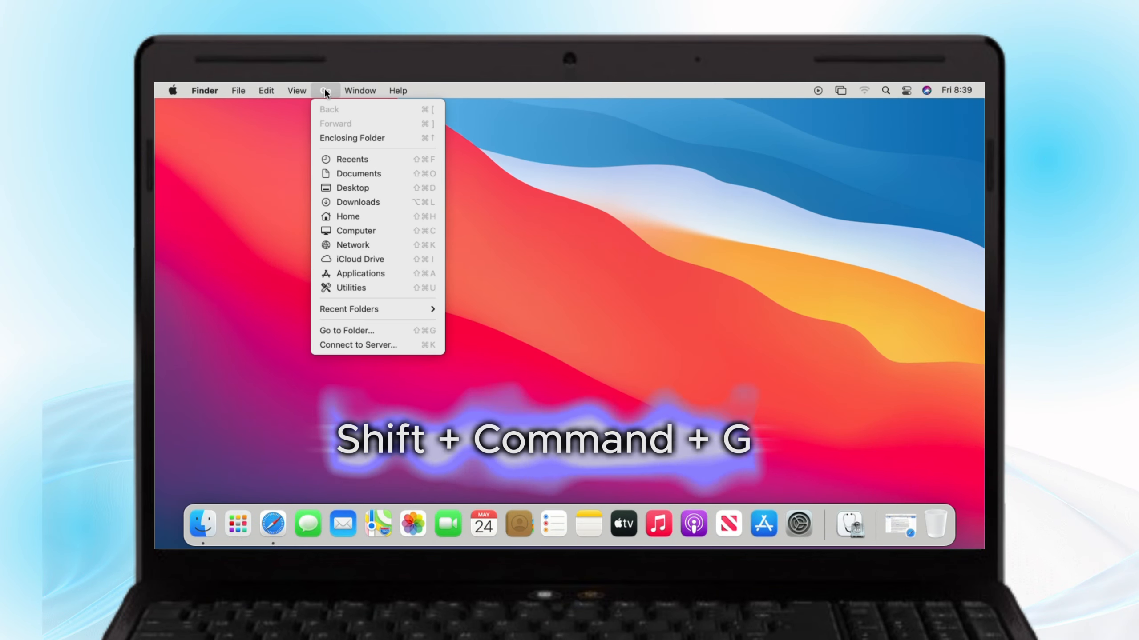
{"action": "left_click", "coordinate": [345, 330]}
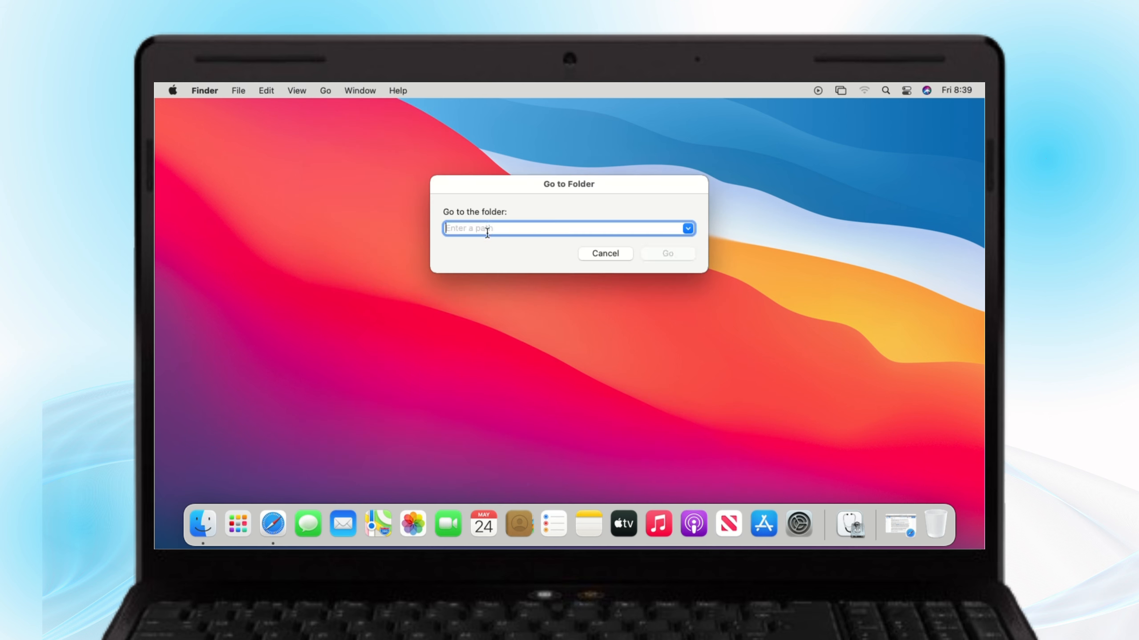
{"action": "type", "text": "~/Library/Caches"}
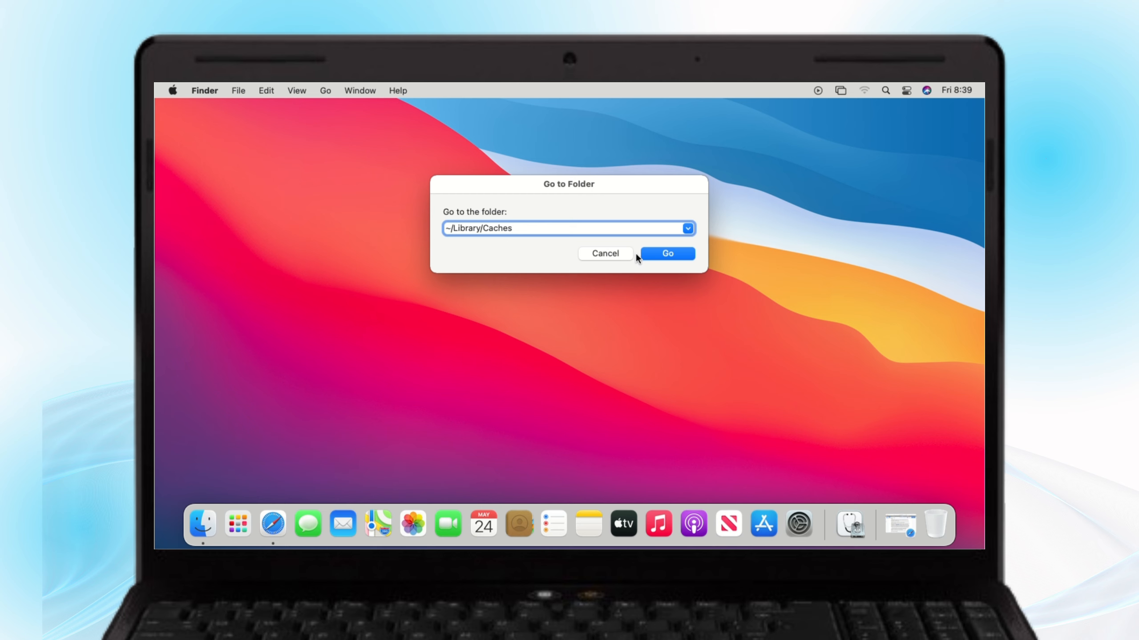
{"action": "left_click", "coordinate": [666, 254]}
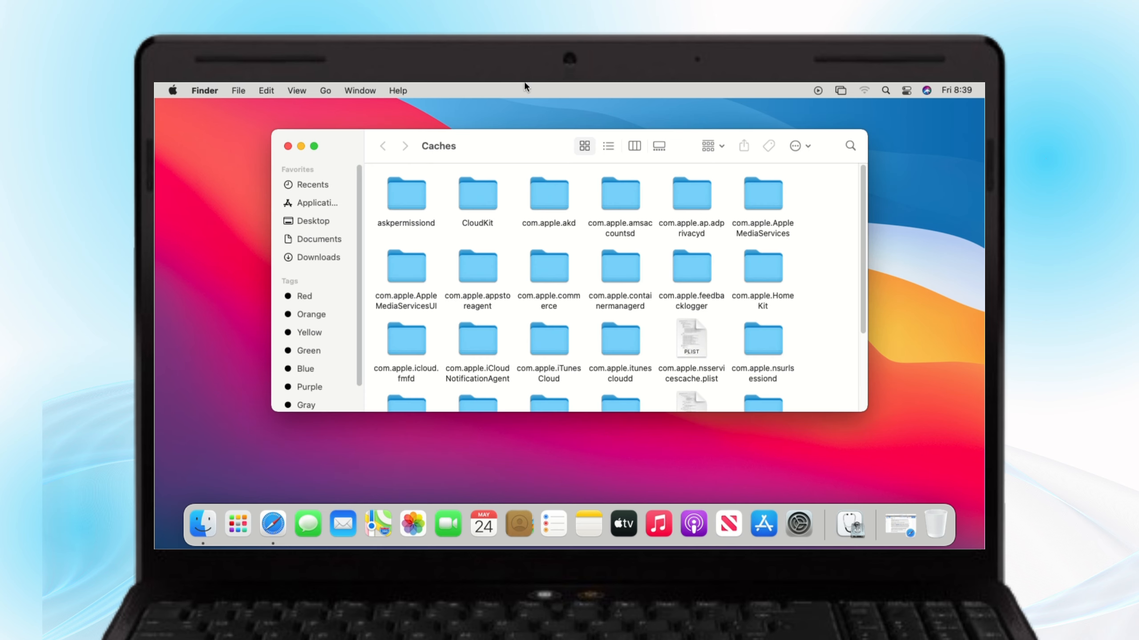
{"action": "right_click", "coordinate": [618, 280]}
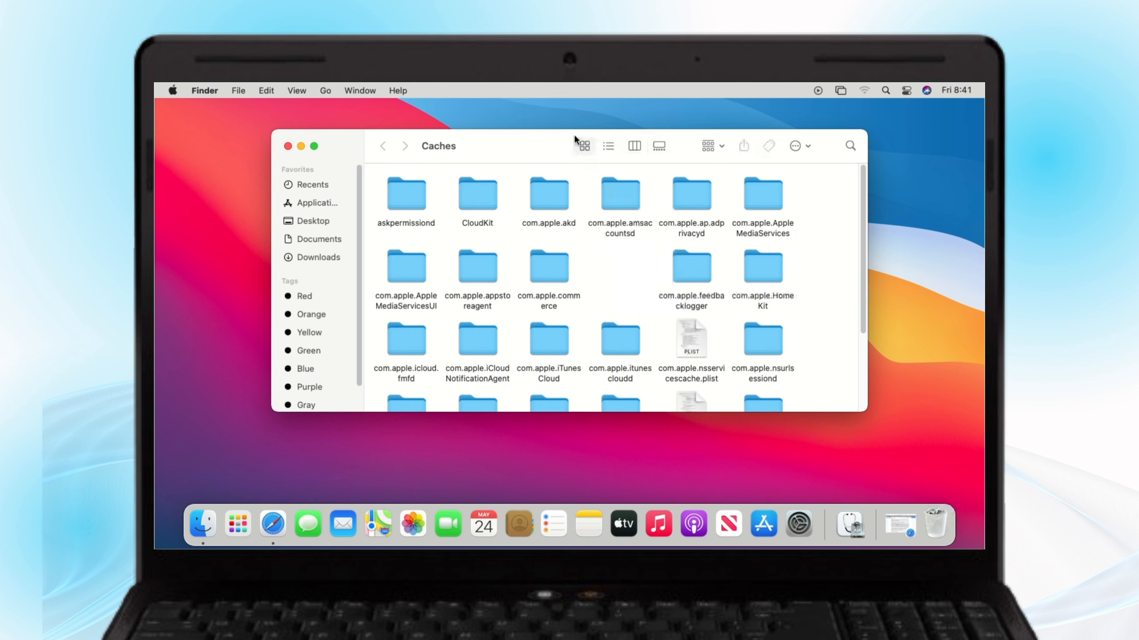
- Select every item in Caches, move them to the Trash, and close the emptied window
{"action": "key", "text": "cmd+a"}
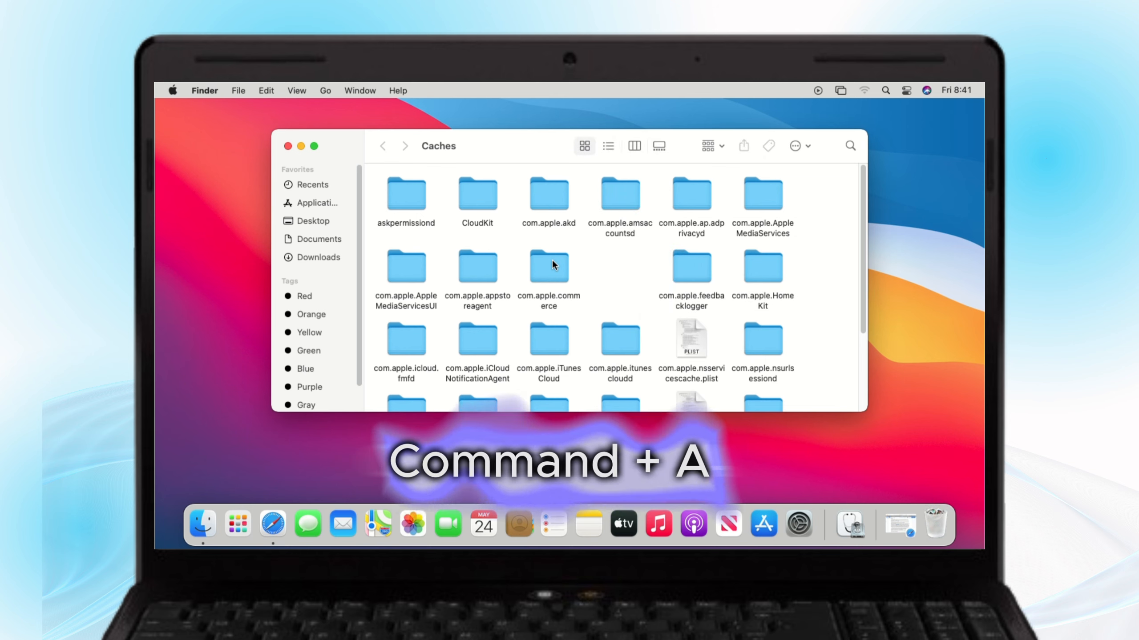
{"action": "key", "text": "cmd+a"}
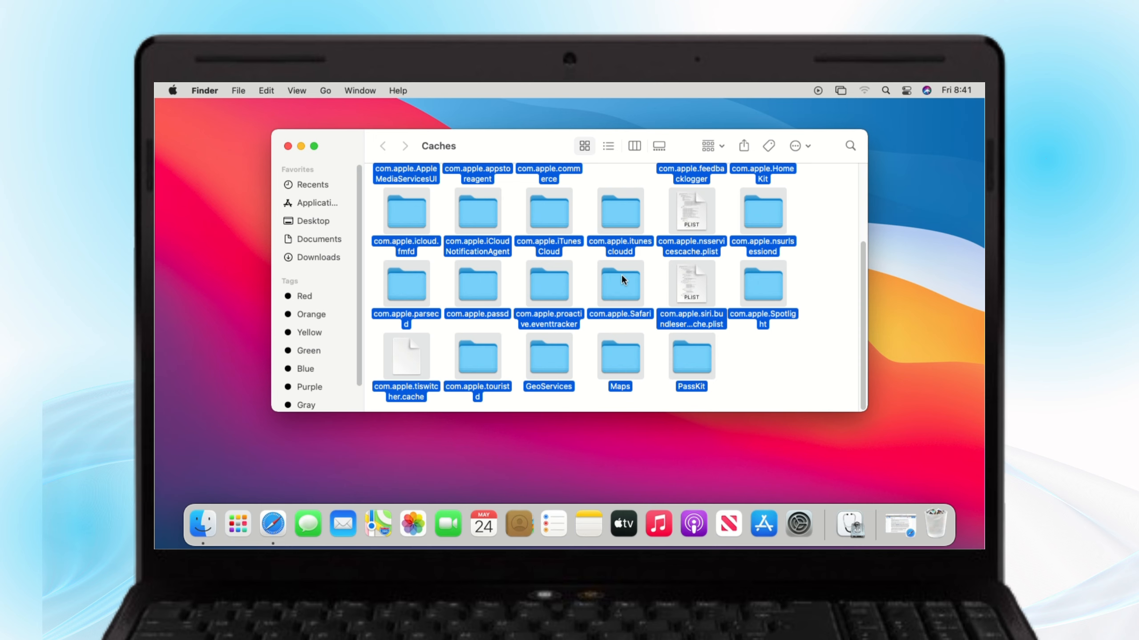
{"action": "right_click", "coordinate": [620, 281]}
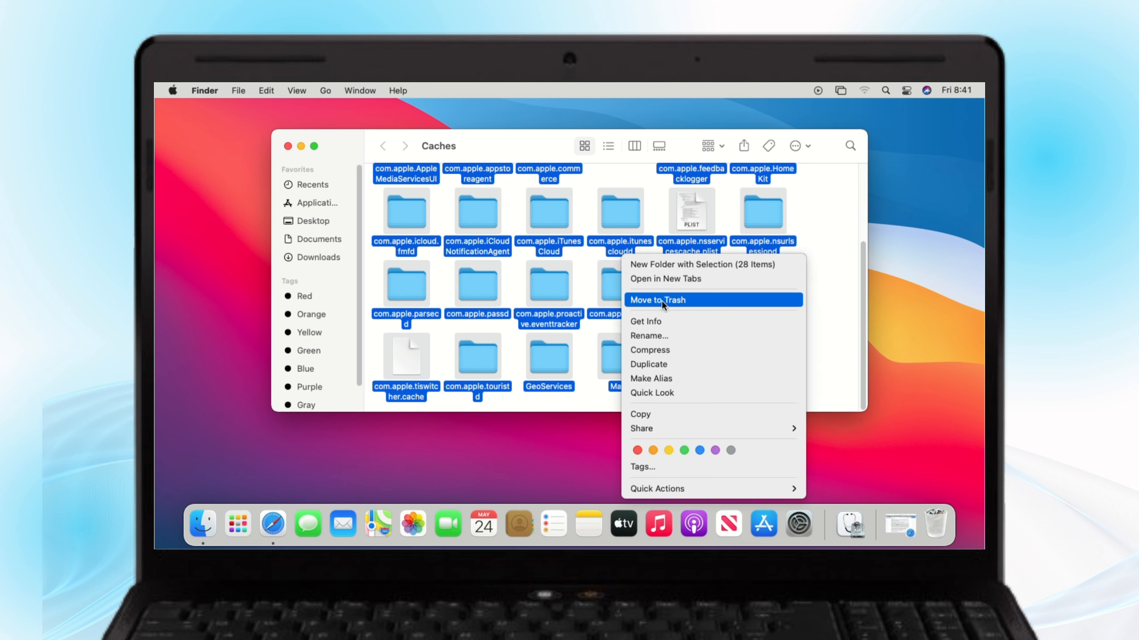
{"action": "left_click", "coordinate": [654, 300]}
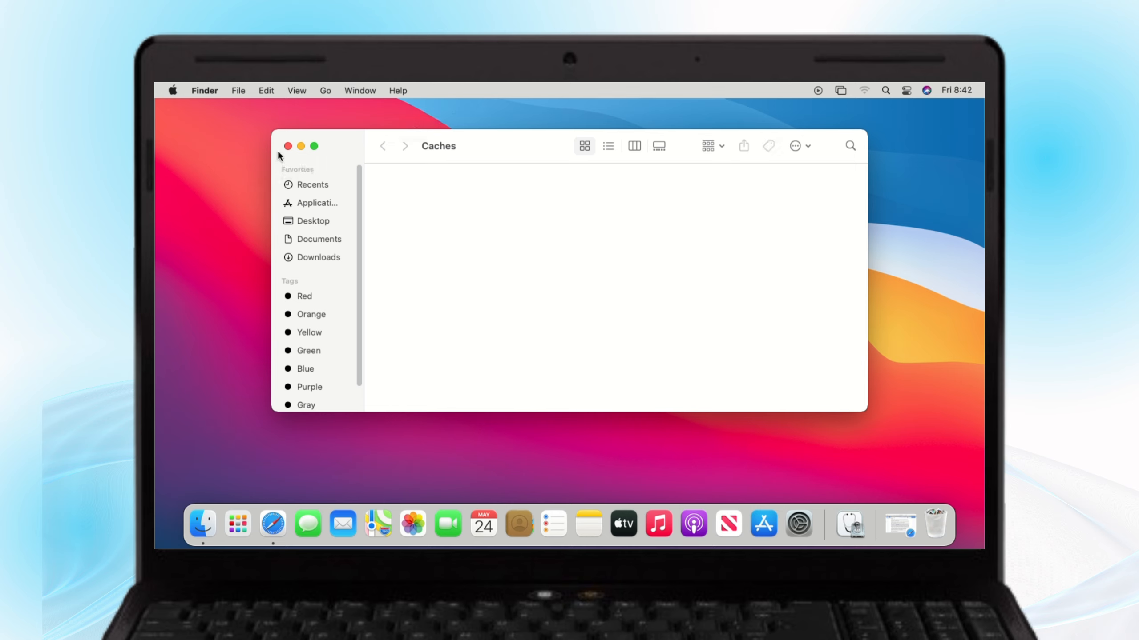
{"action": "left_click", "coordinate": [288, 146]}
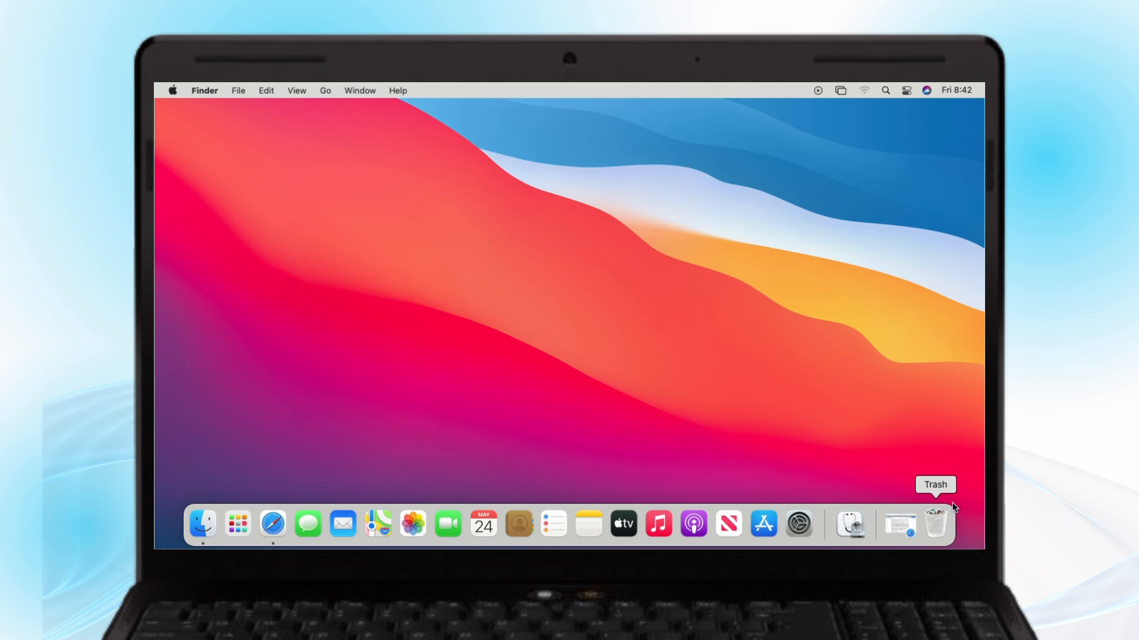
- Empty the Trash from the Dock and confirm permanently erasing its items
{"action": "right_click", "coordinate": [935, 523]}
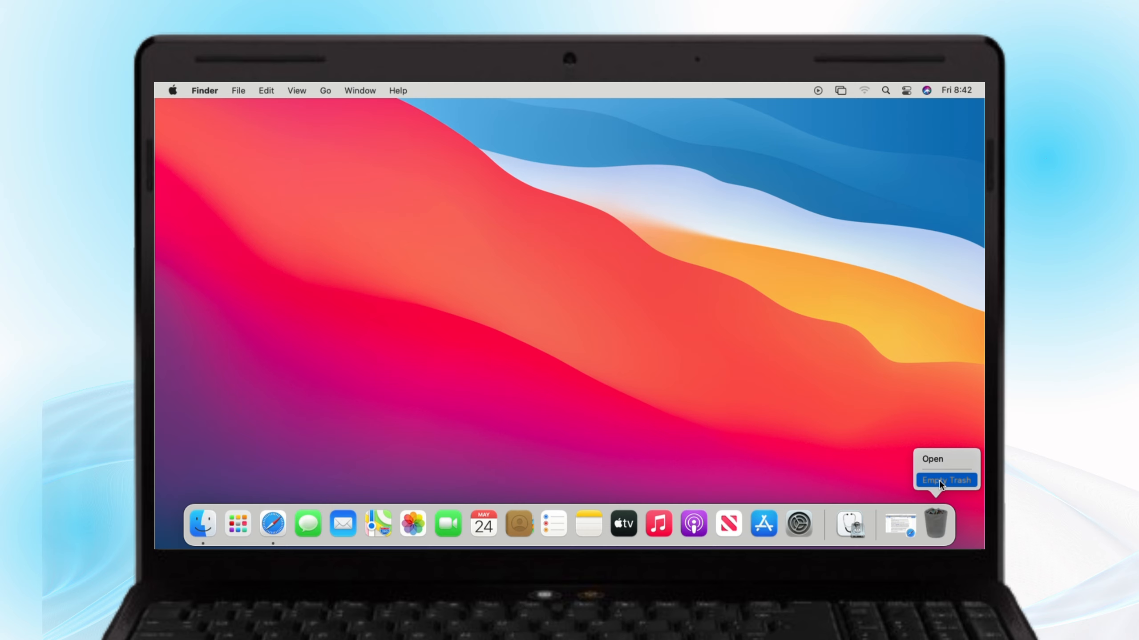
{"action": "left_click", "coordinate": [945, 481]}
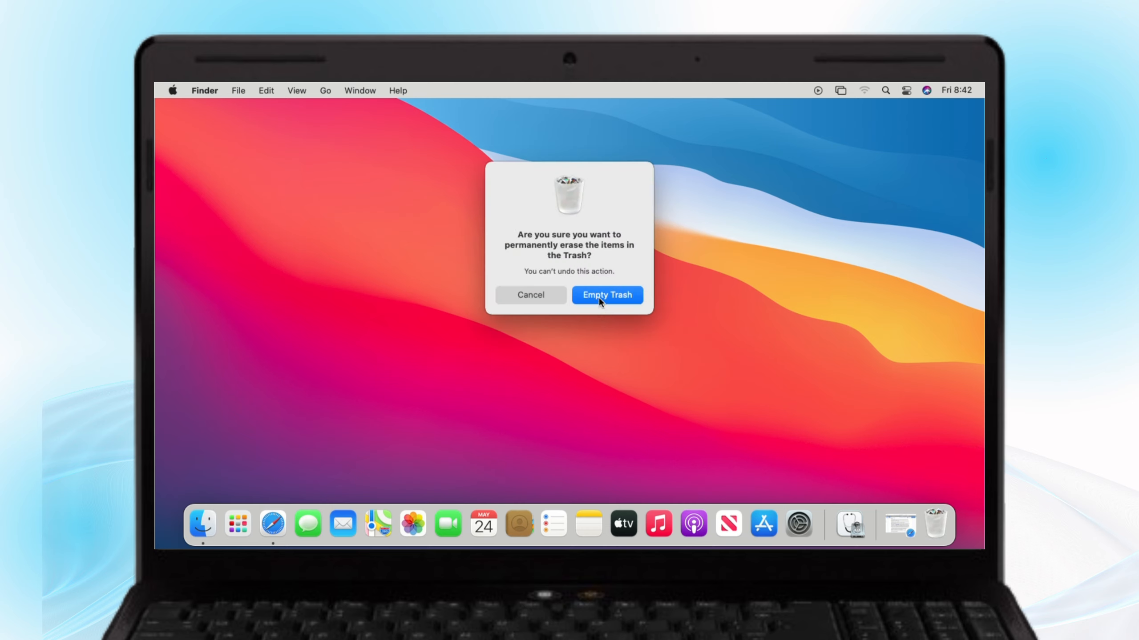
{"action": "left_click", "coordinate": [605, 295]}
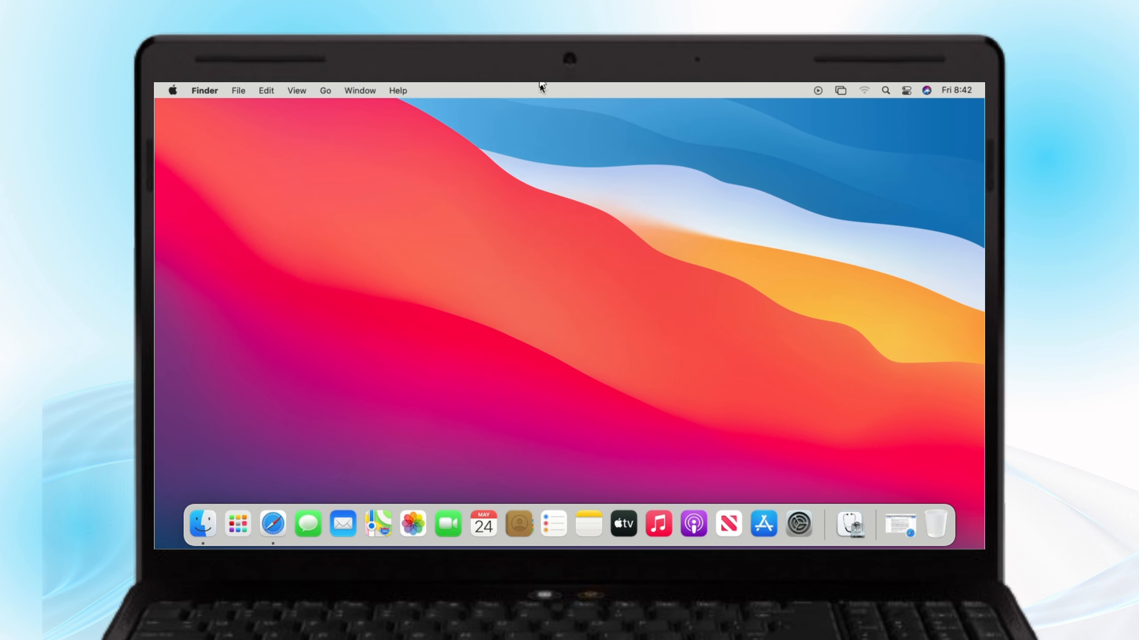